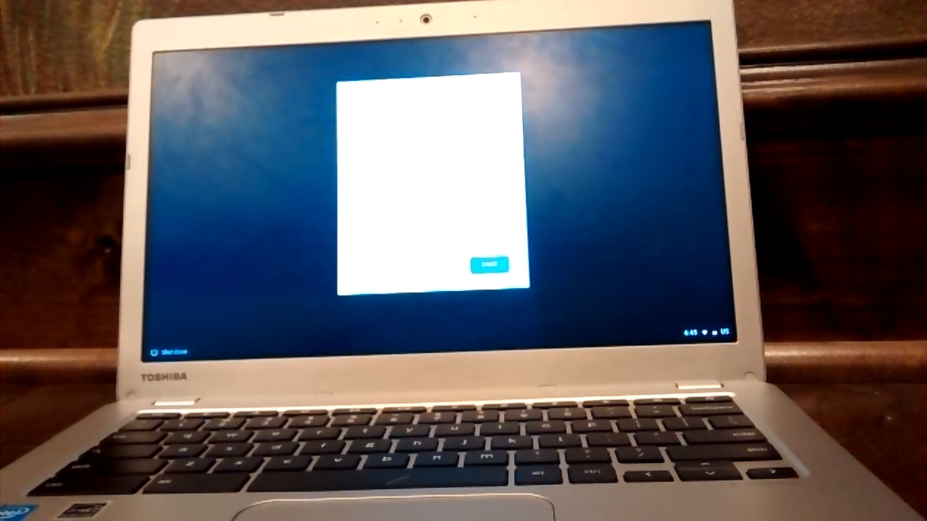
Step: Dismiss the startup message to reach the Chromebook sign-in page
click(488, 264)
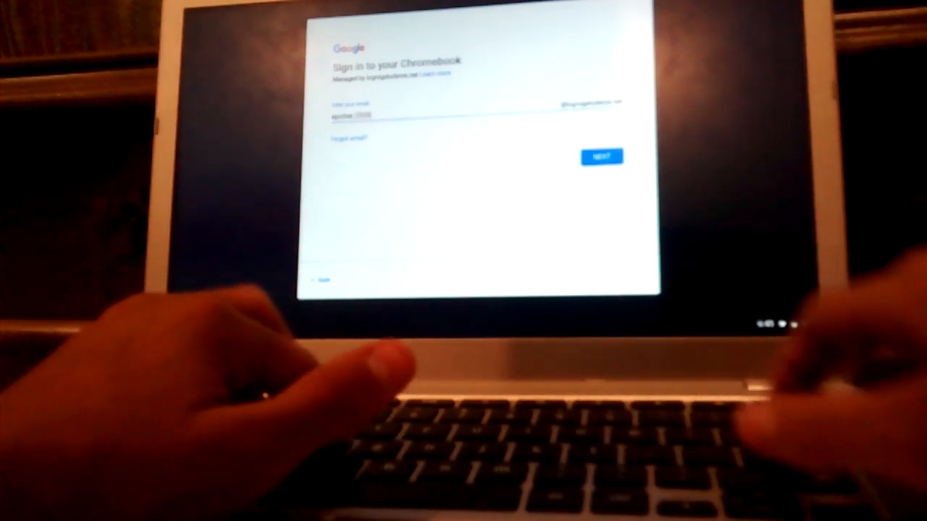
Step: Submit the account email and password to sign in to the desktop
click(602, 157)
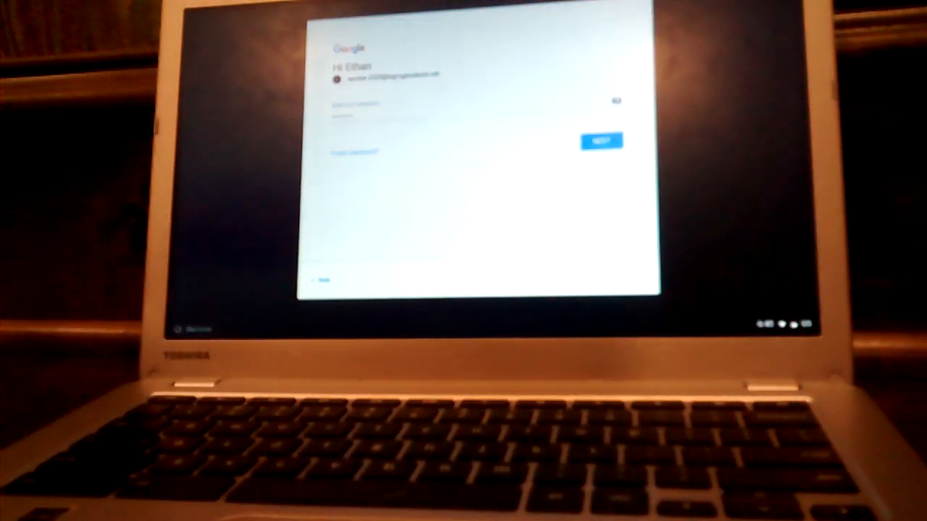
click(601, 139)
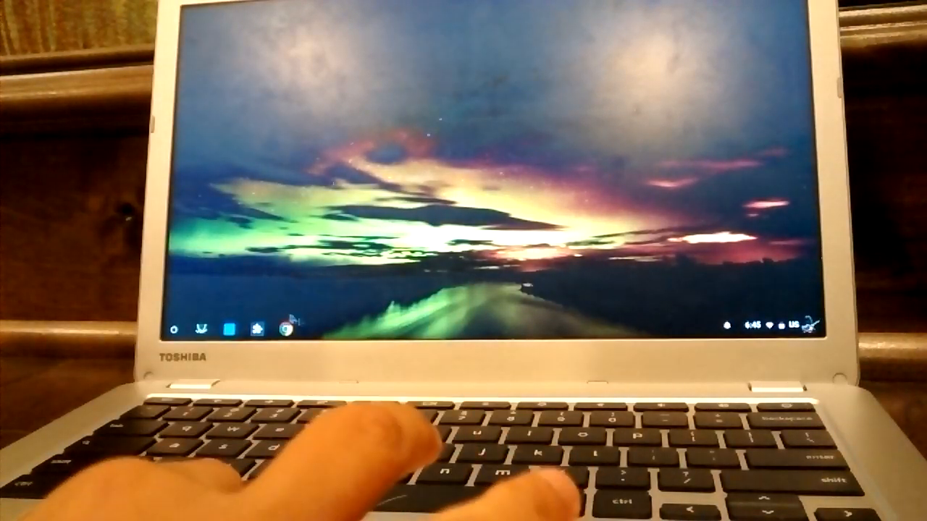
Step: Shut down the Chromebook and restart it into recovery mode
click(288, 330)
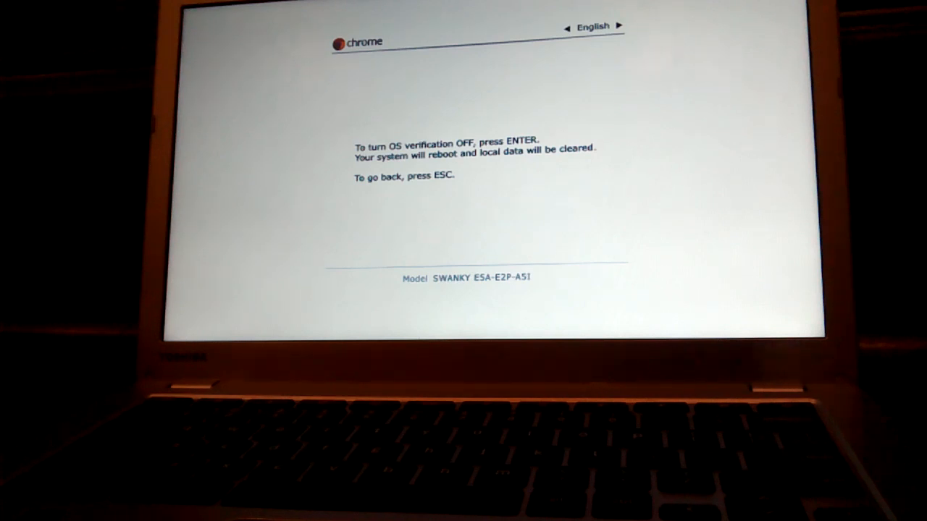
Step: Confirm turning OS verification off on the recovery screen
key(enter)
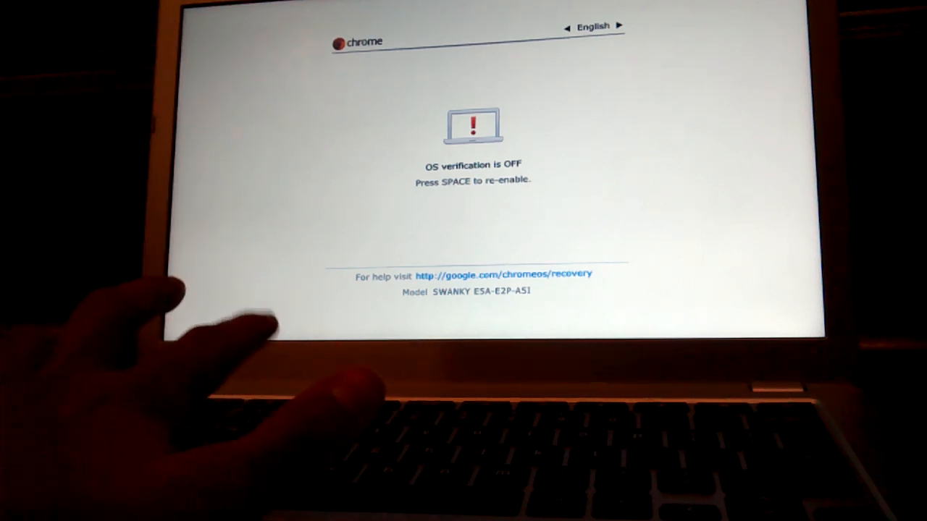
Step: Re-enable OS verification from the OS verification is OFF screen, resetting the device
key(space)
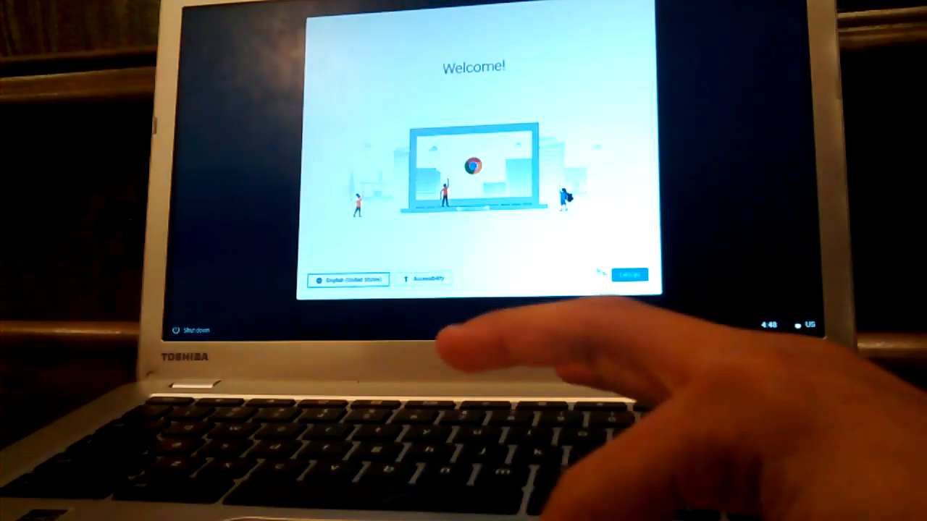
Step: Start setup and connect to the Potter Home Wi‑Fi network
click(629, 274)
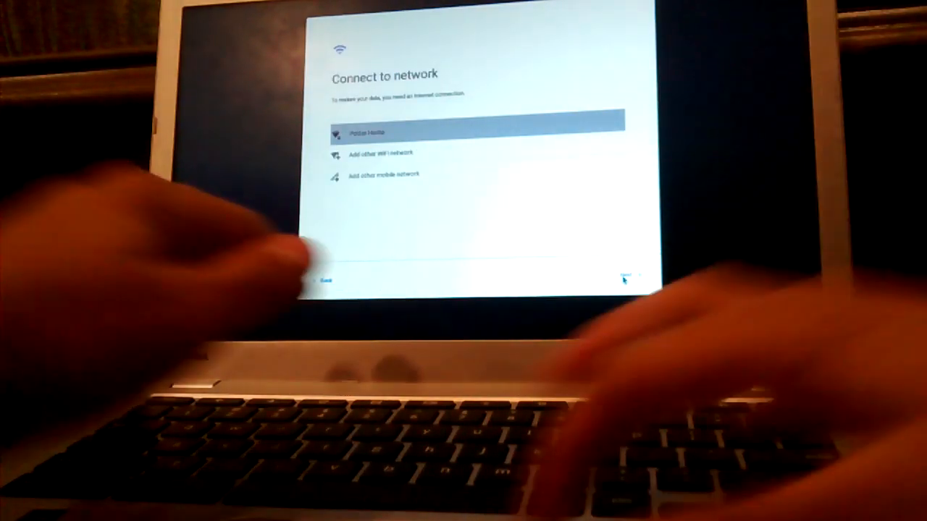
click(370, 132)
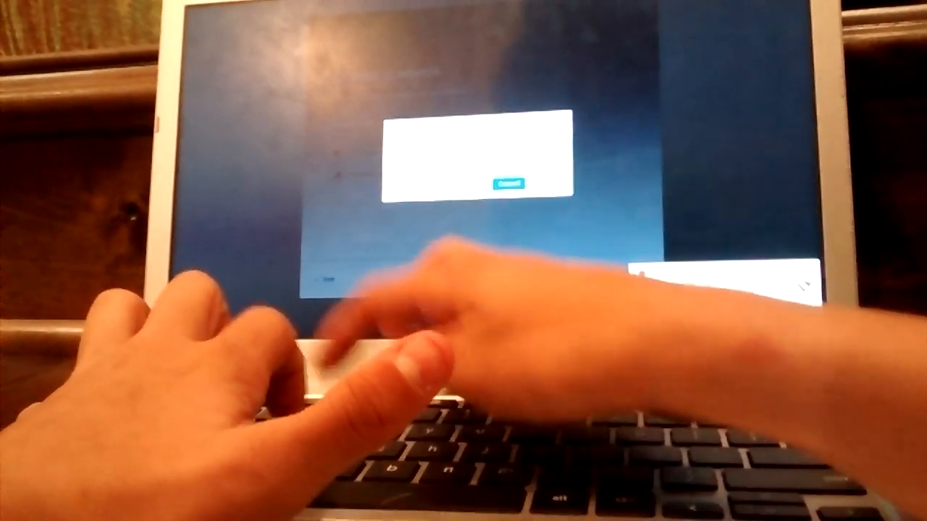
click(509, 182)
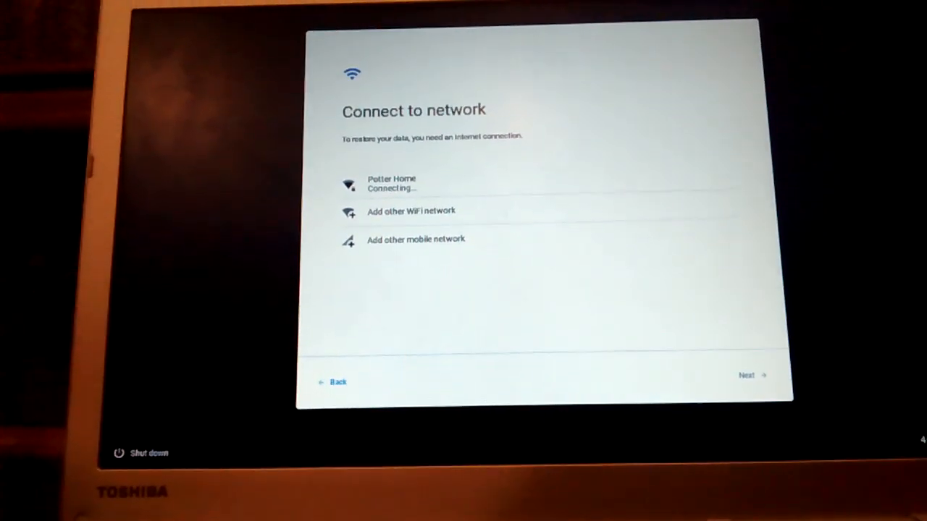
Step: Continue past the network step and accept the Chrome OS terms
click(747, 375)
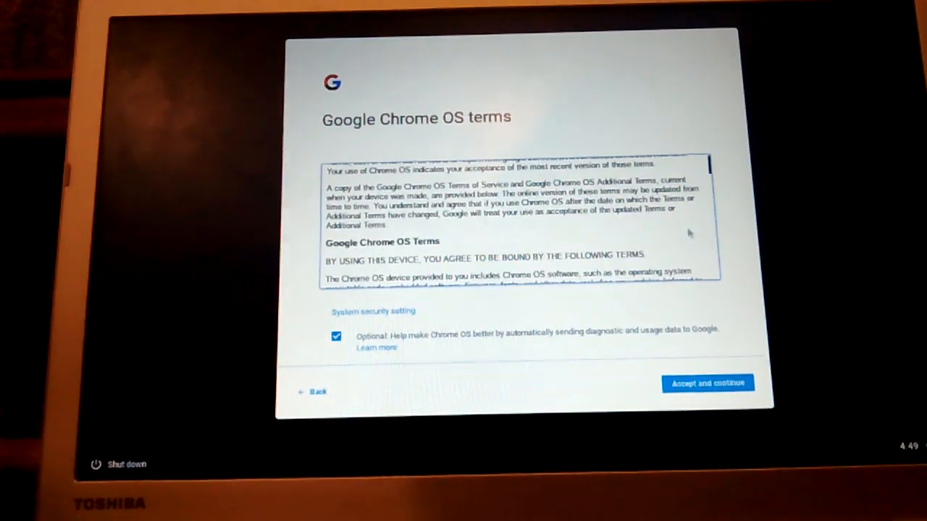
scroll(down, 3)
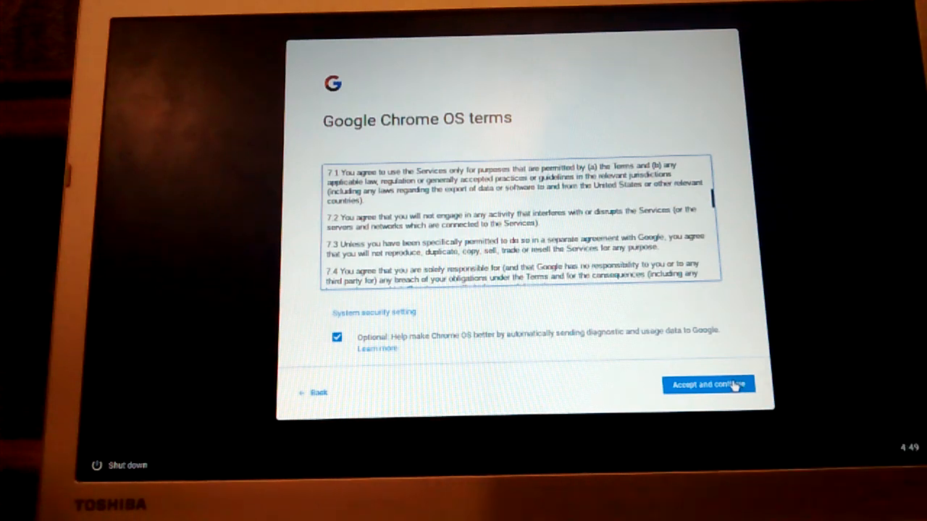
click(707, 384)
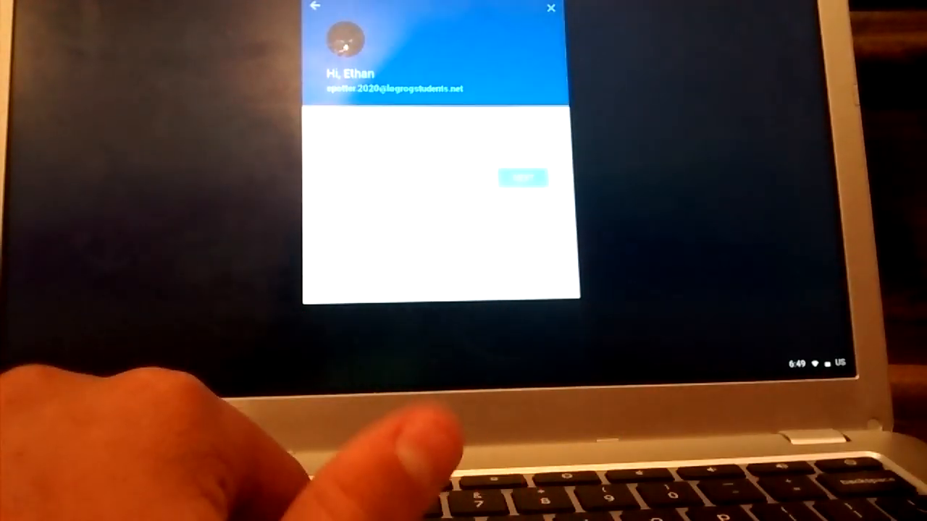
click(523, 179)
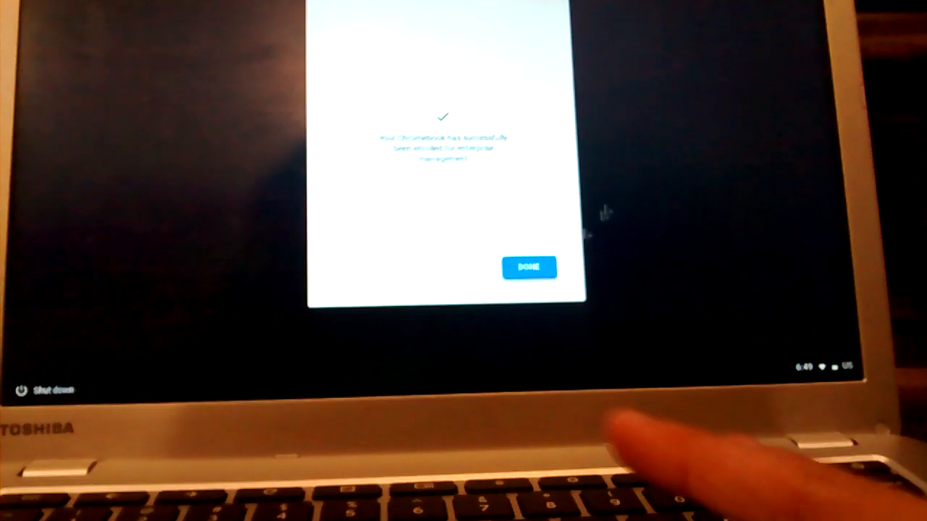
click(528, 268)
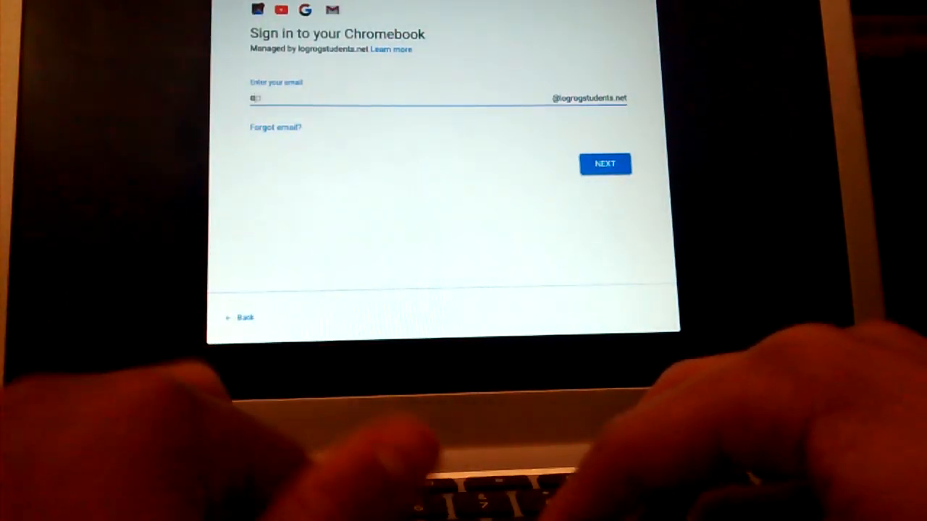
text(epotter.2)
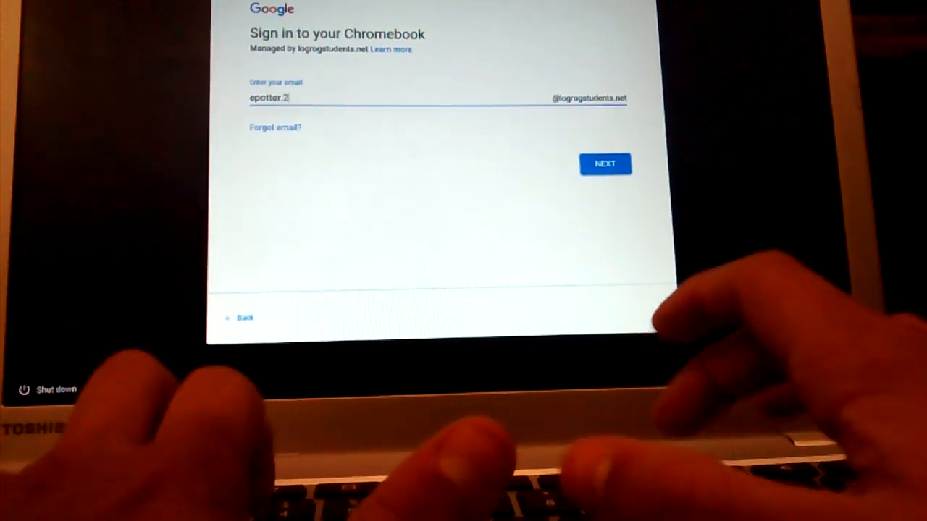
click(605, 164)
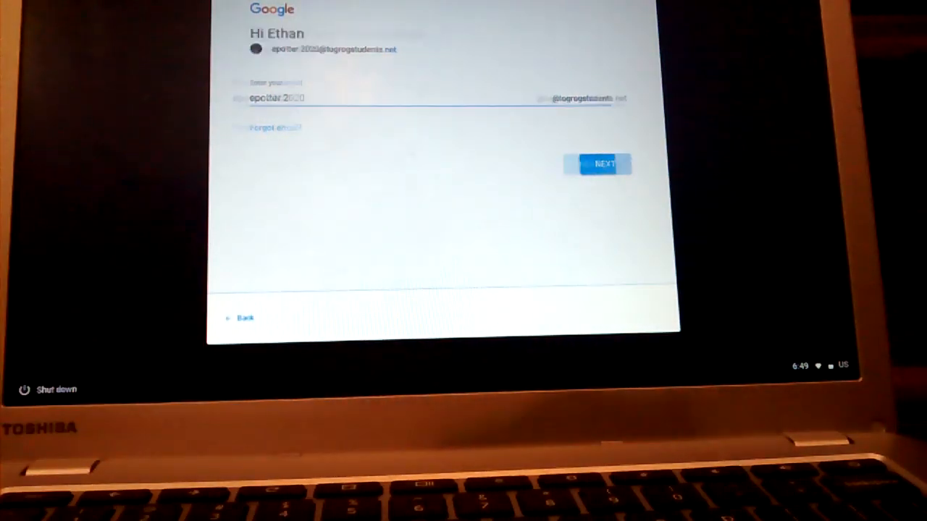